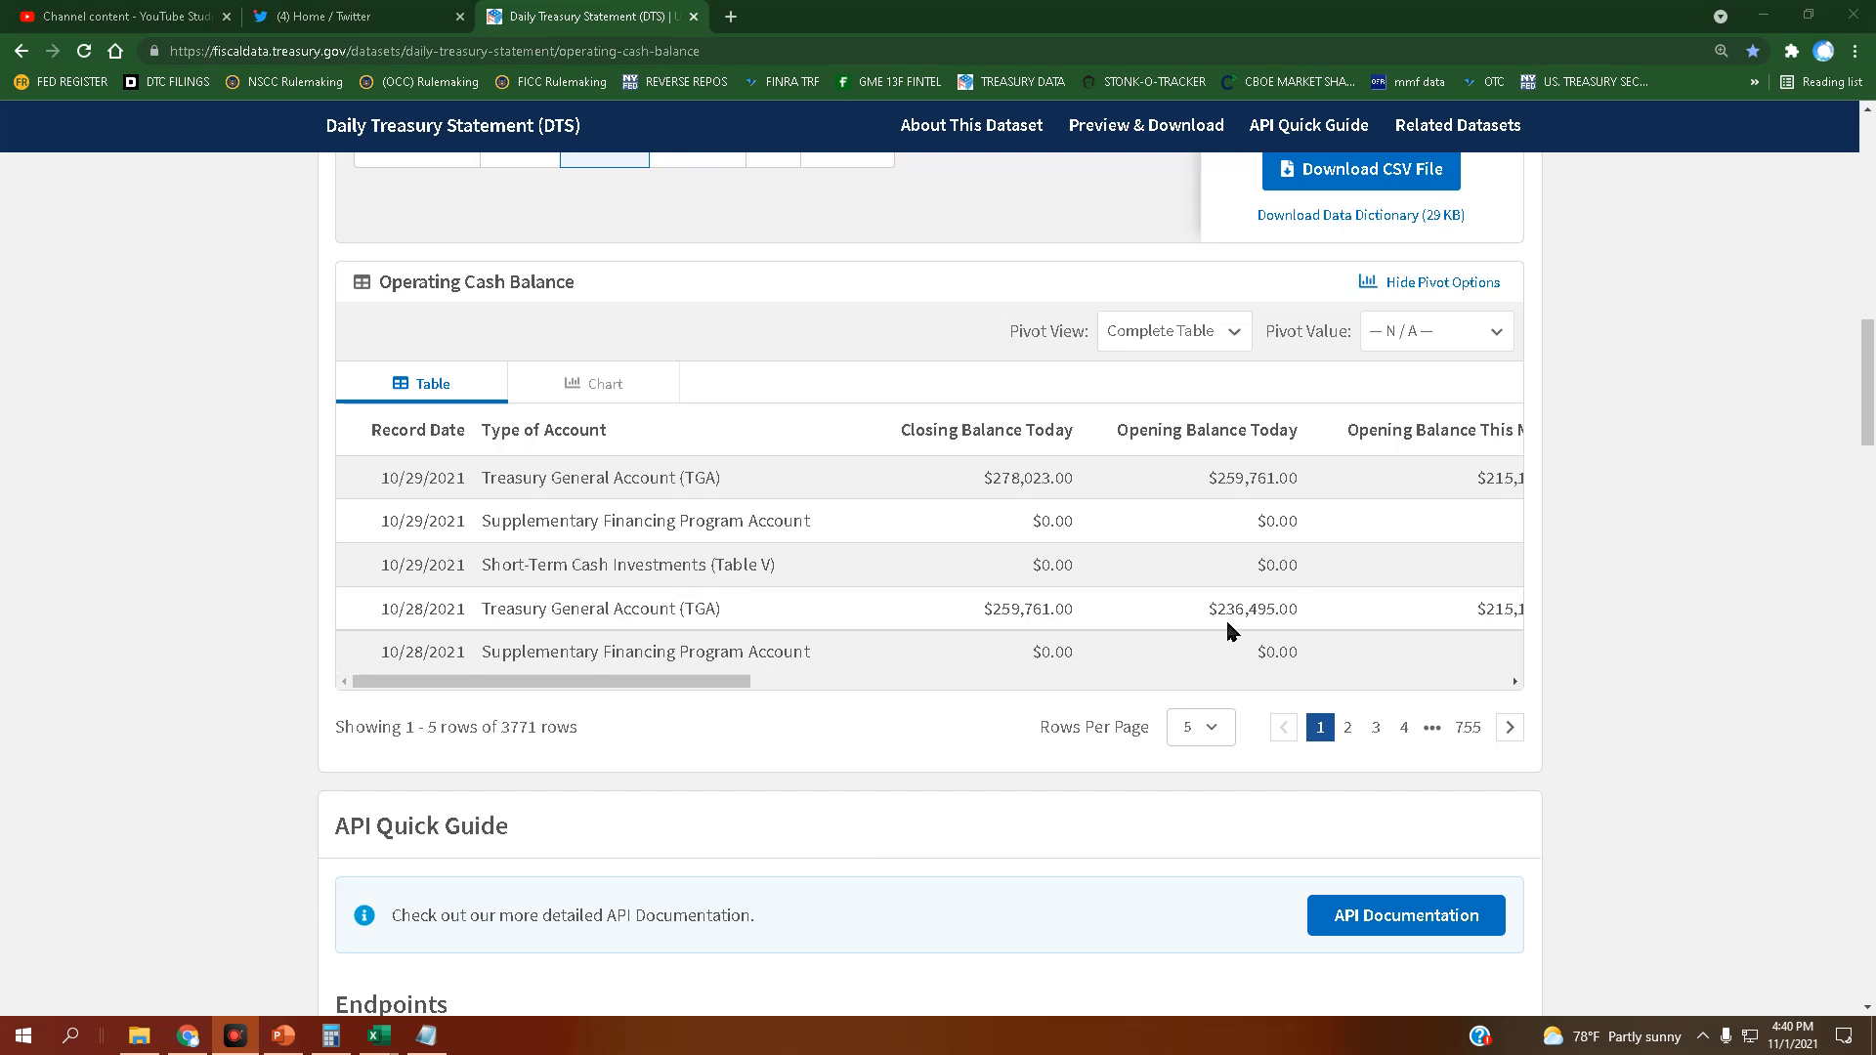
mouse_move(1171, 635)
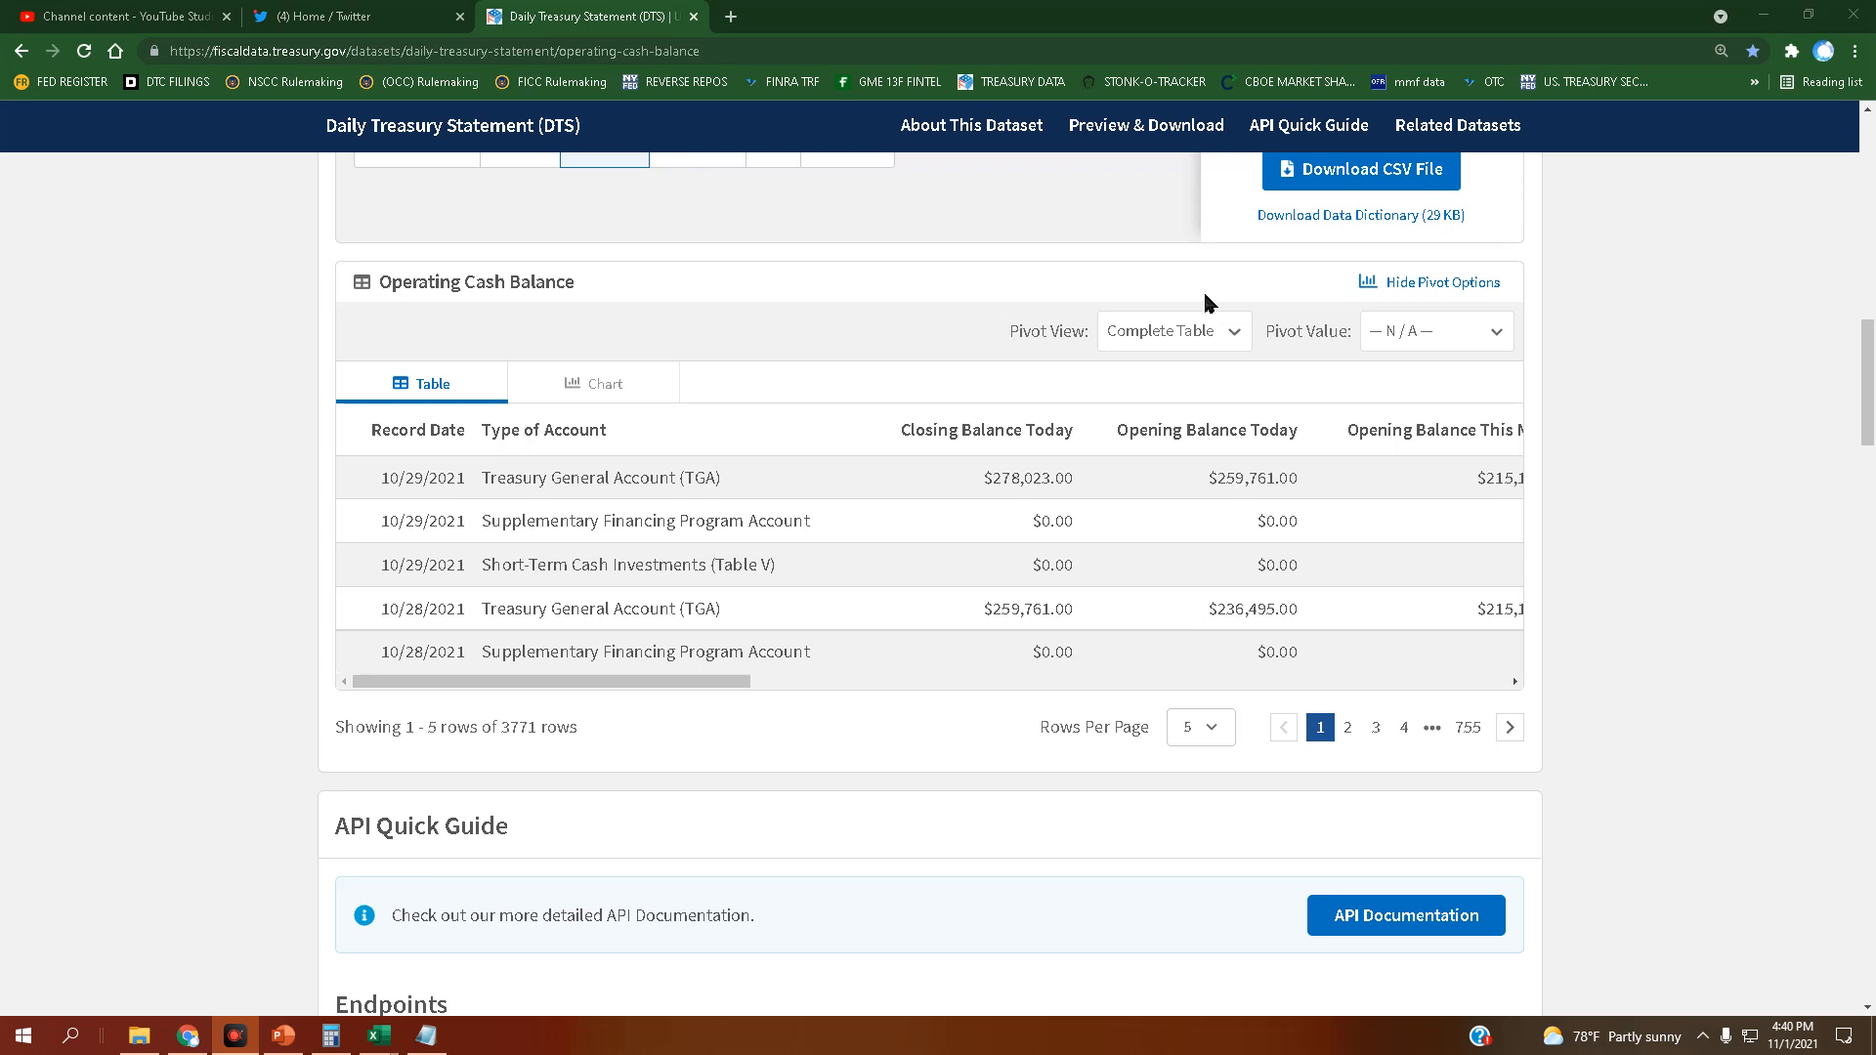
mouse_move(1437, 512)
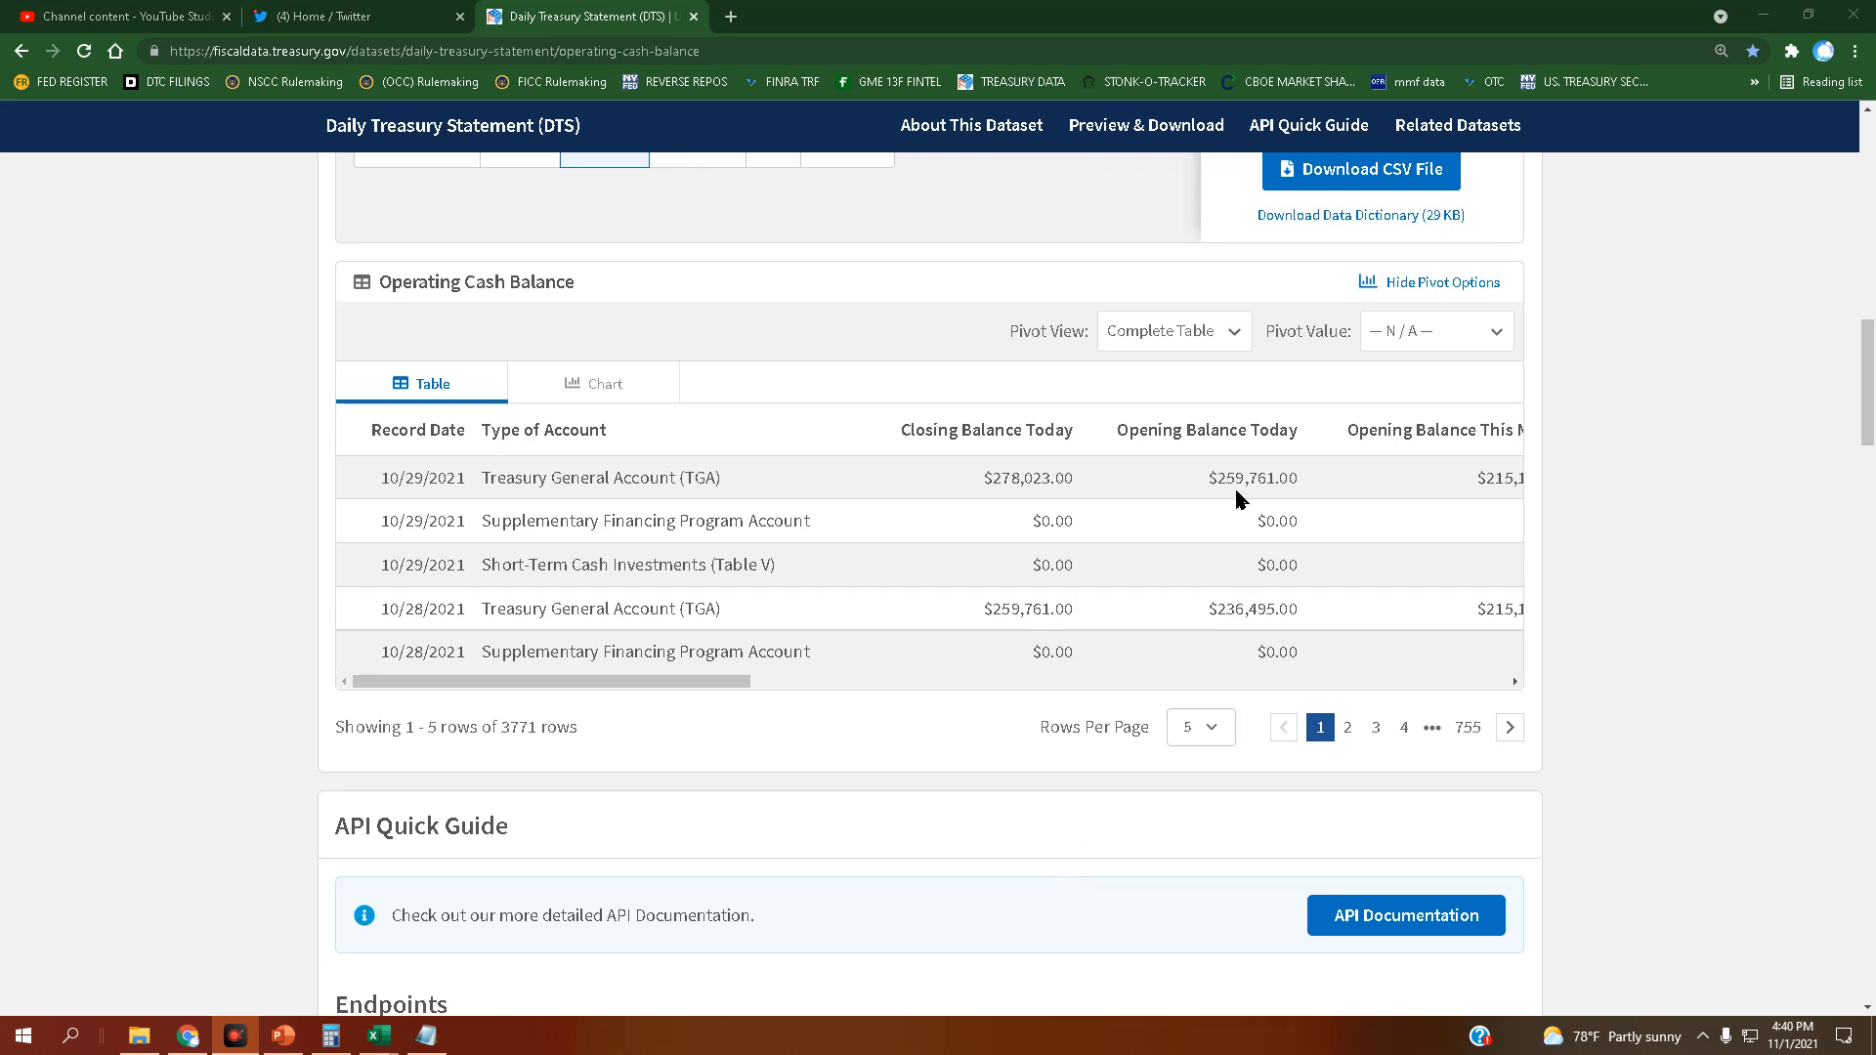
mouse_move(1230, 507)
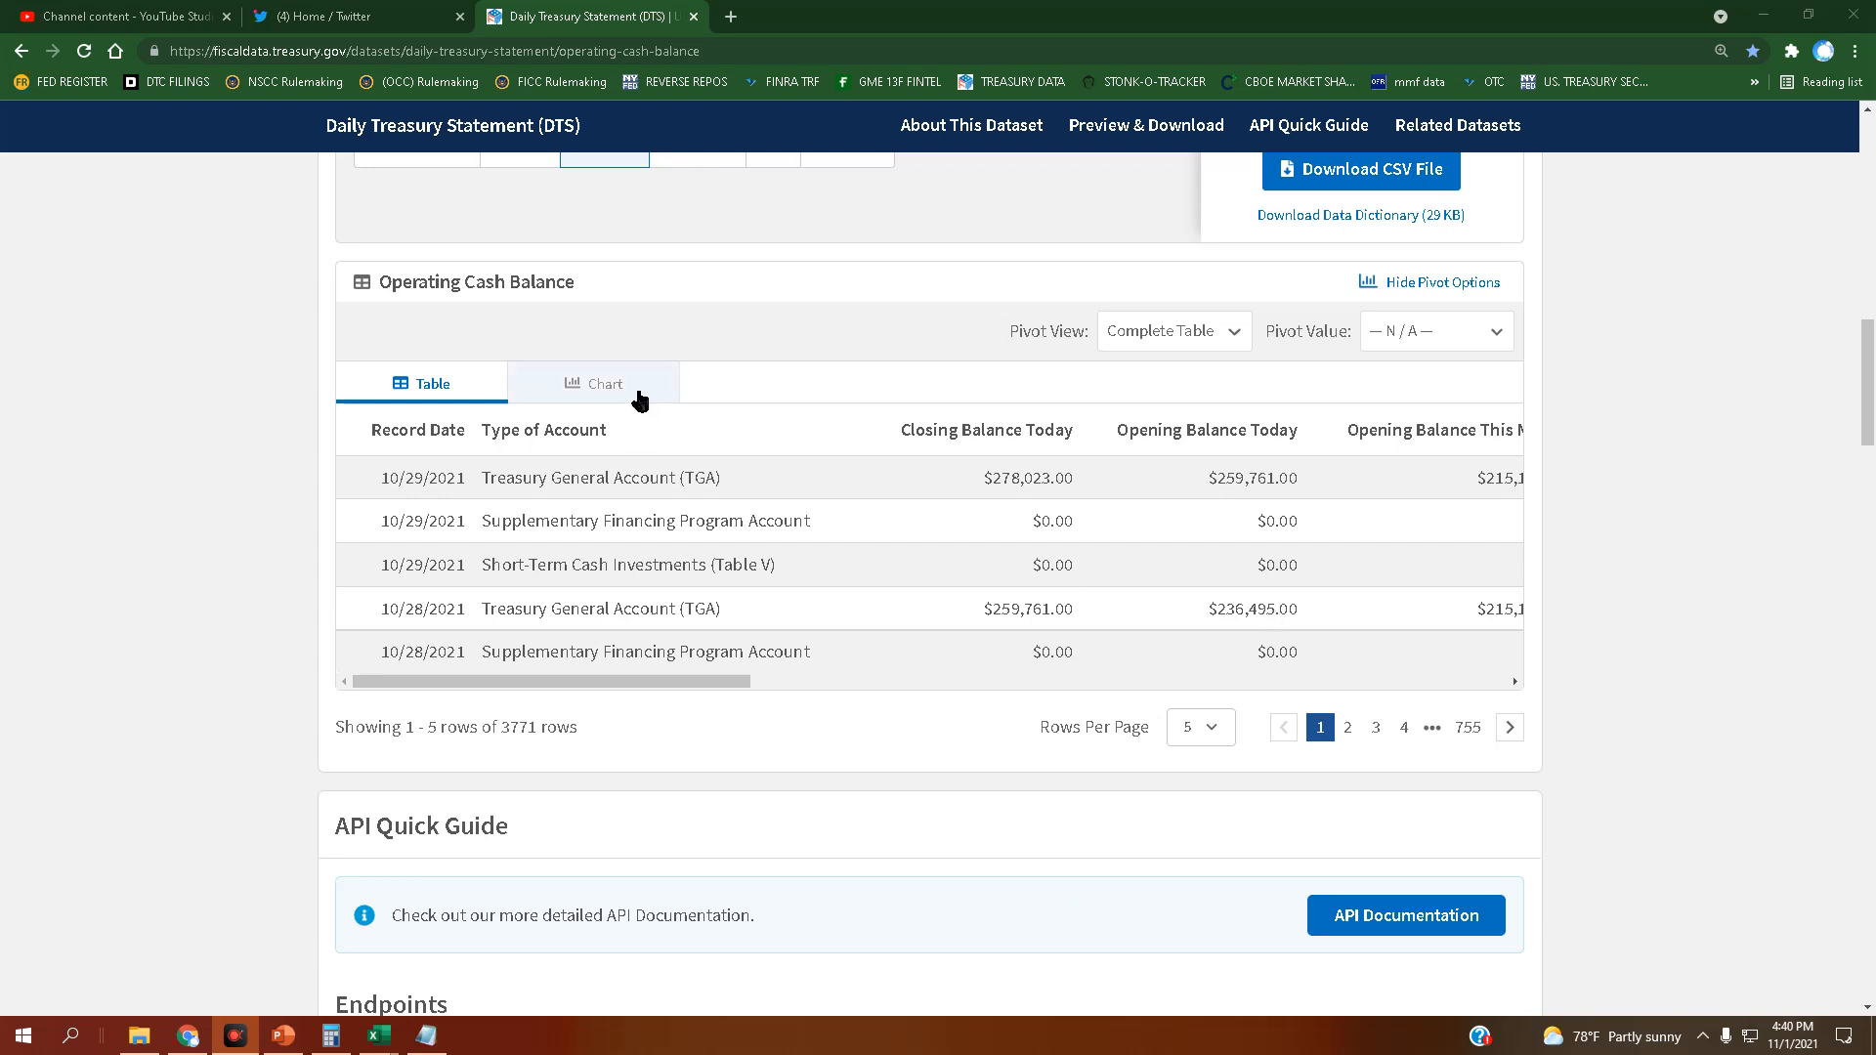
mouse_move(680, 617)
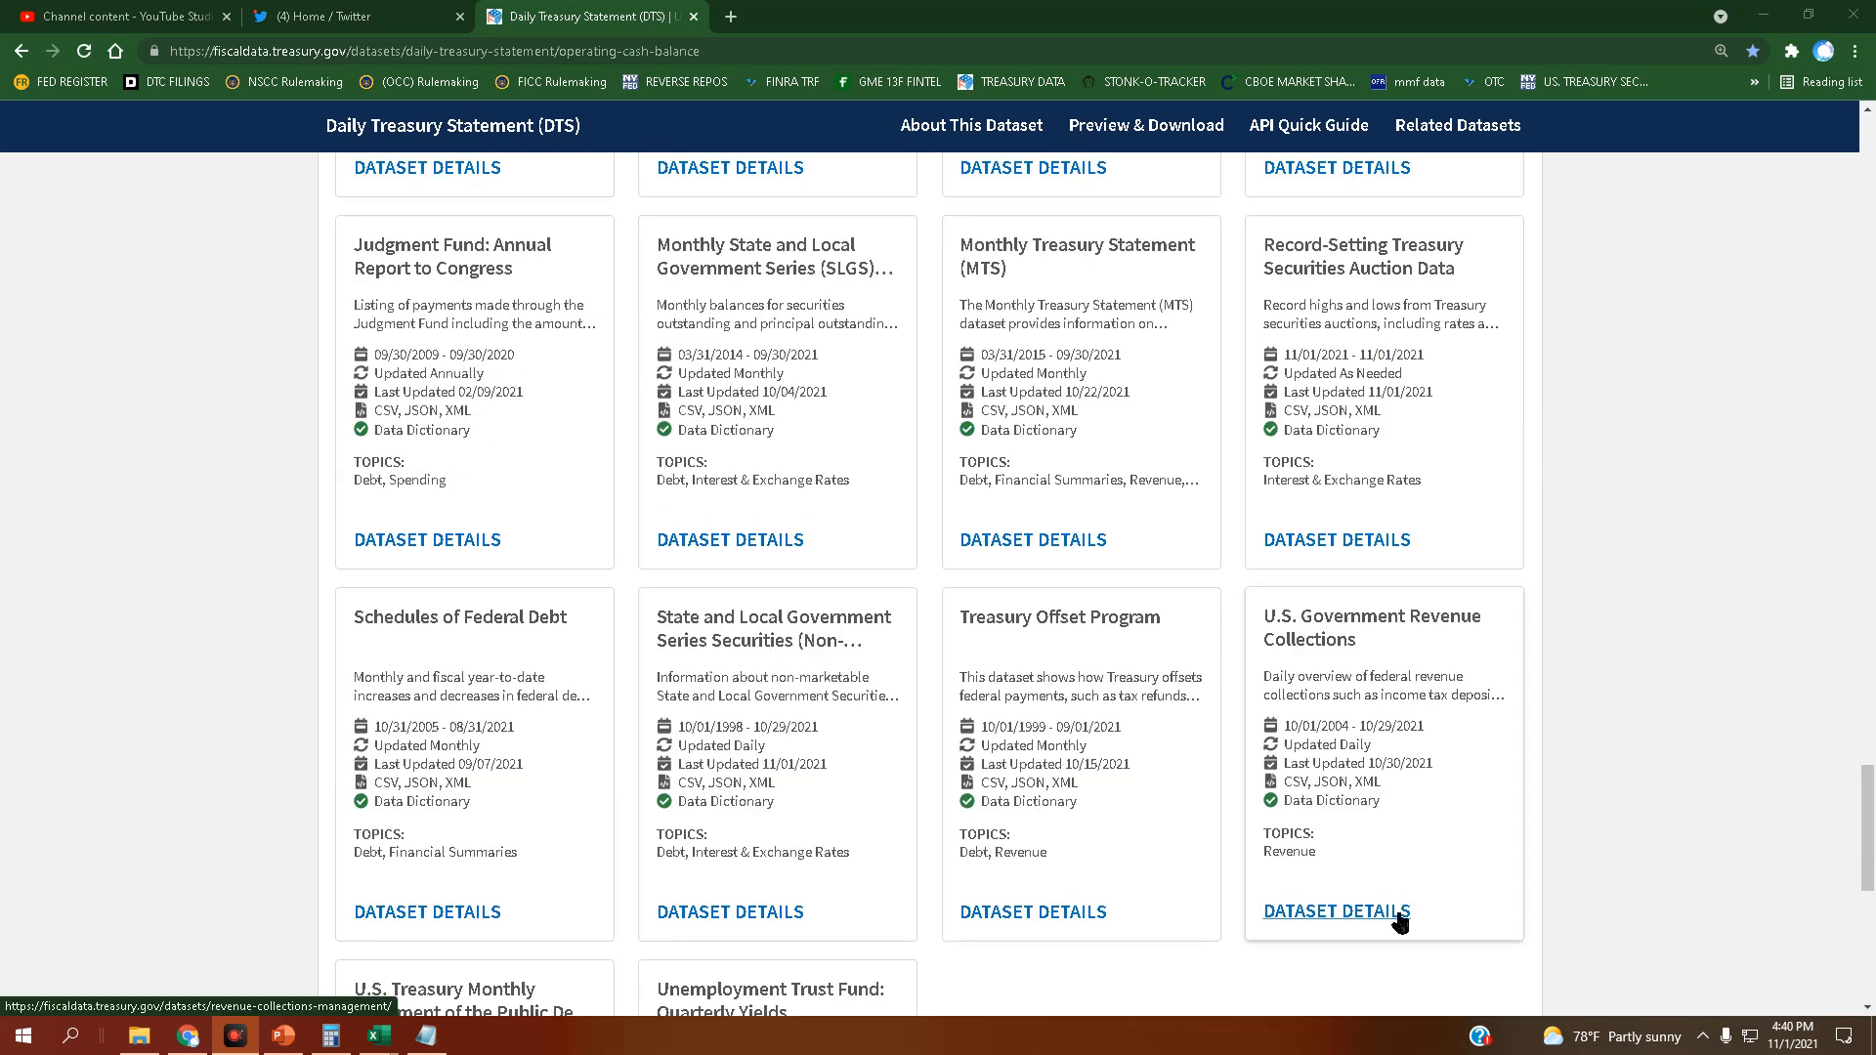
Open the U.S. Government Revenue Collections dataset from the Related Datasets cards
left_click(1336, 911)
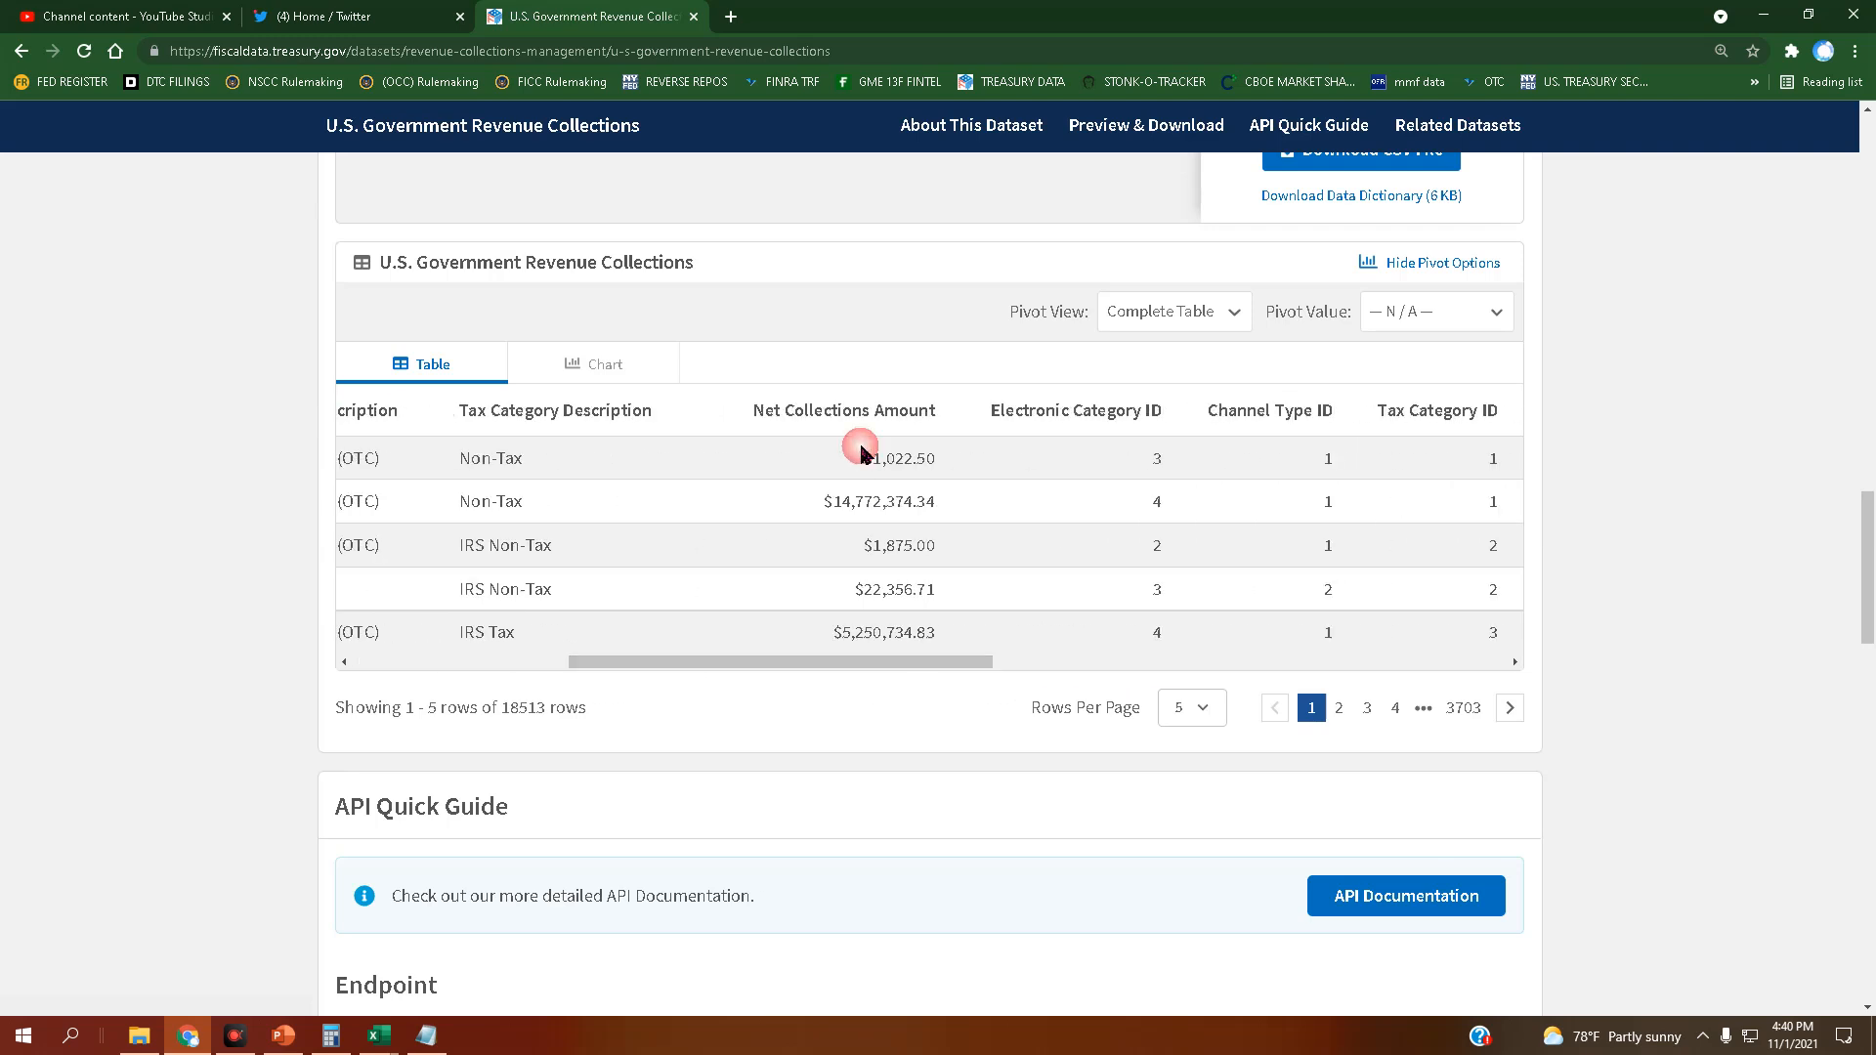
mouse_move(950, 515)
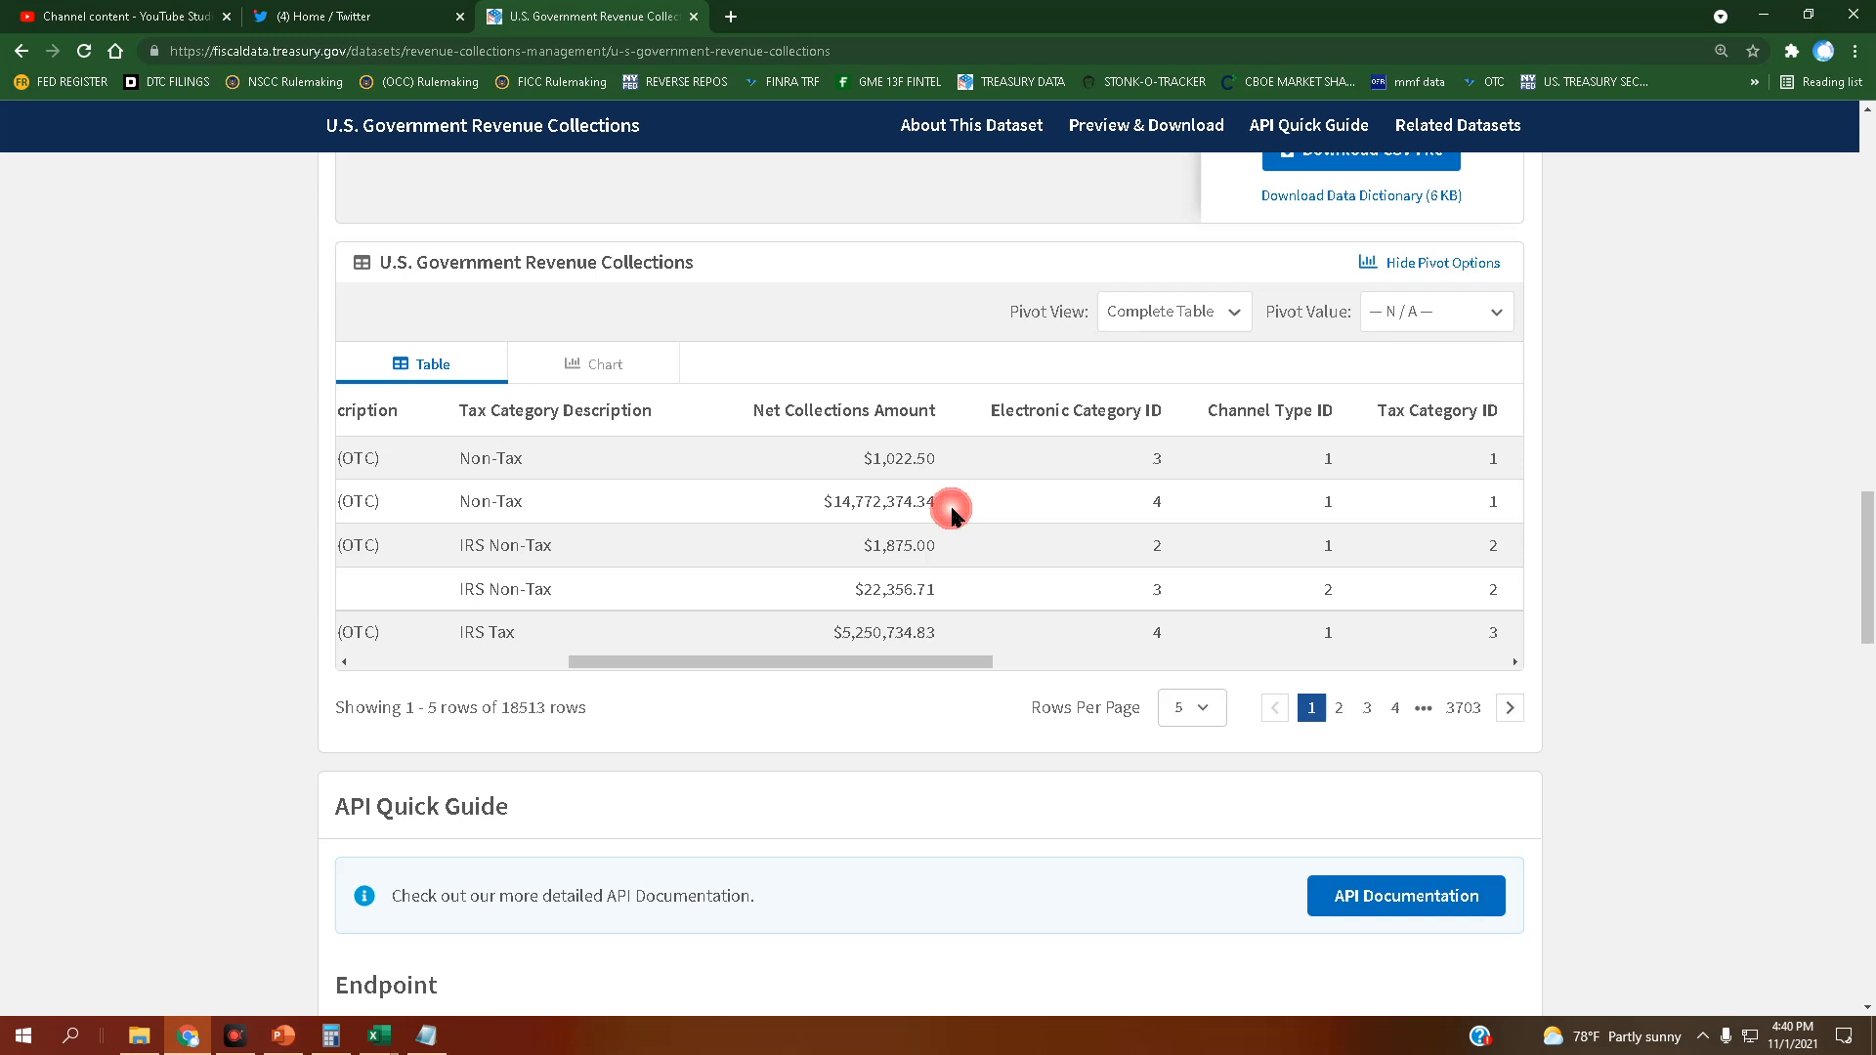